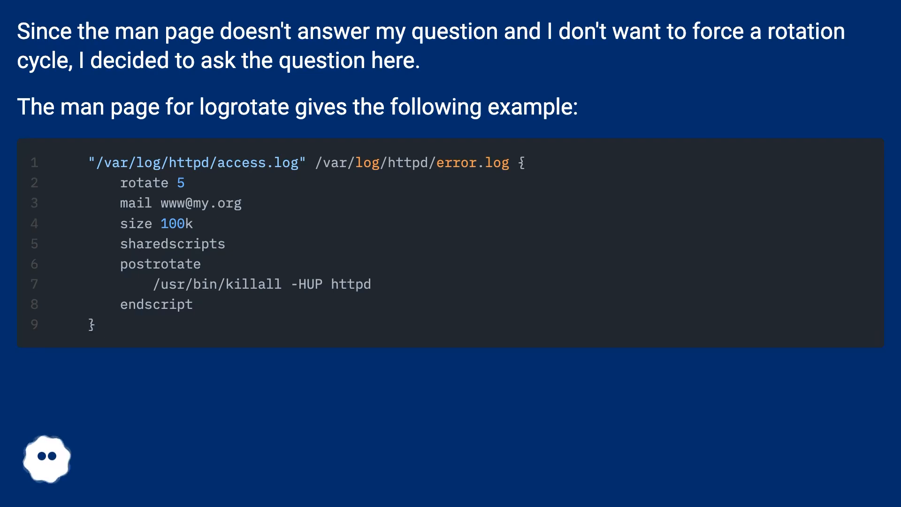
scroll("down", 3)
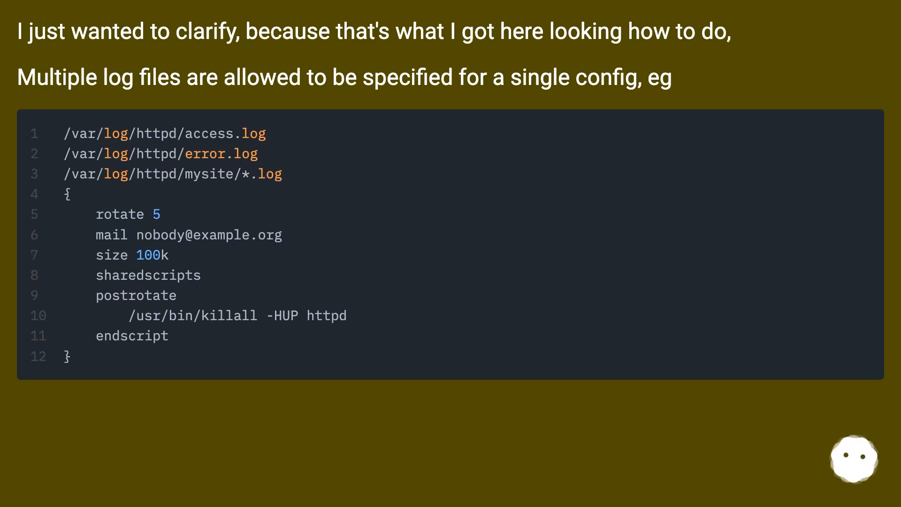
scroll("down", 3)
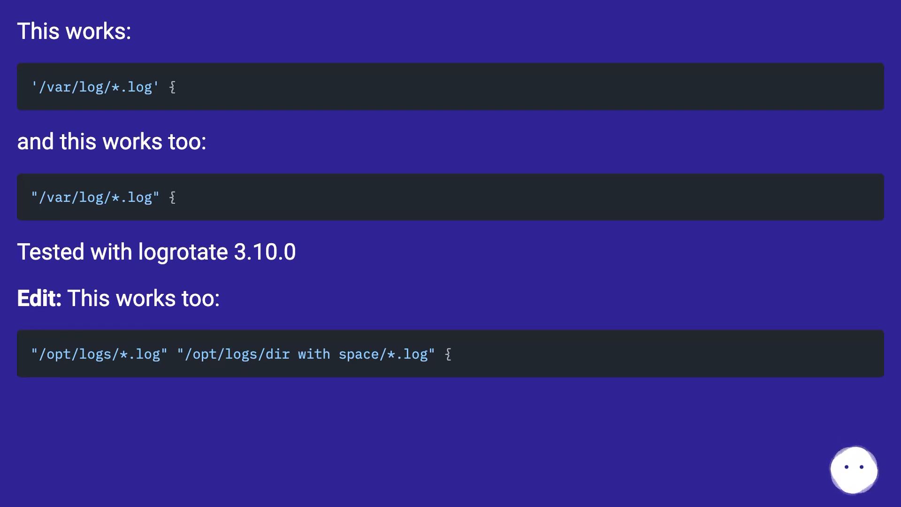
scroll("down", 3)
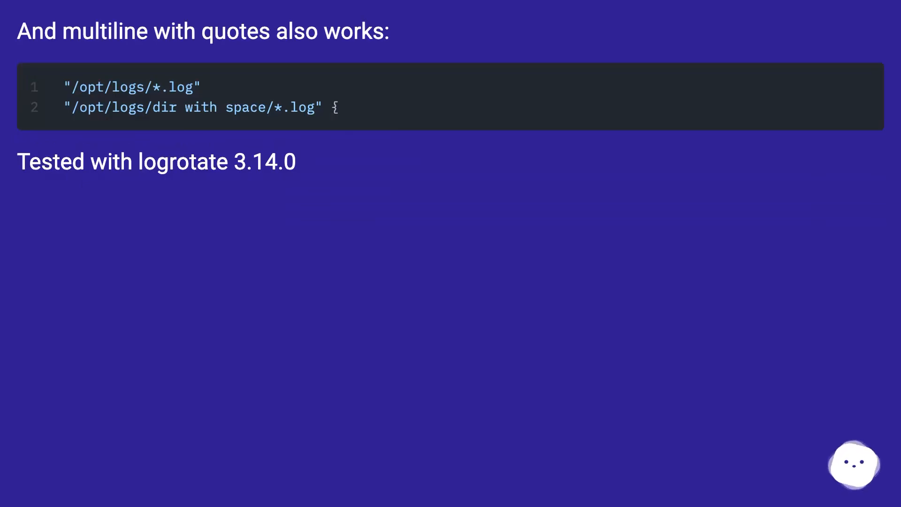